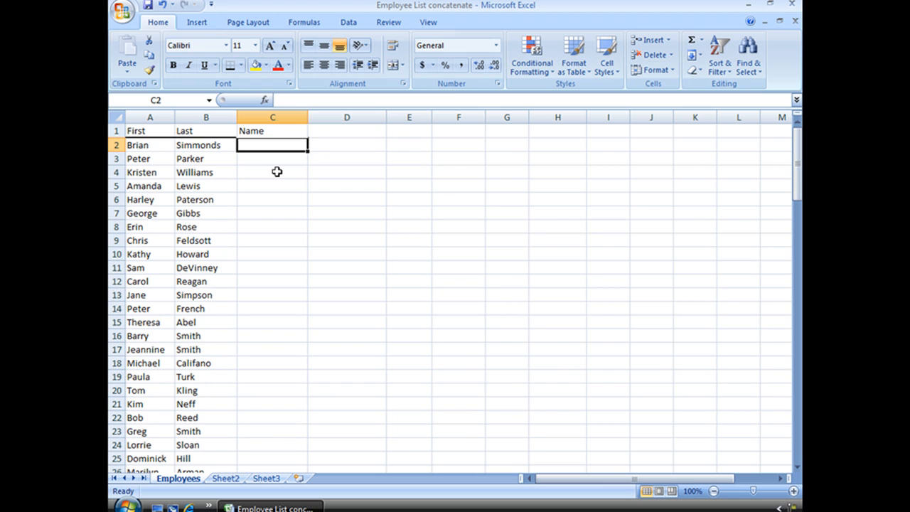
mouse_move(196, 199)
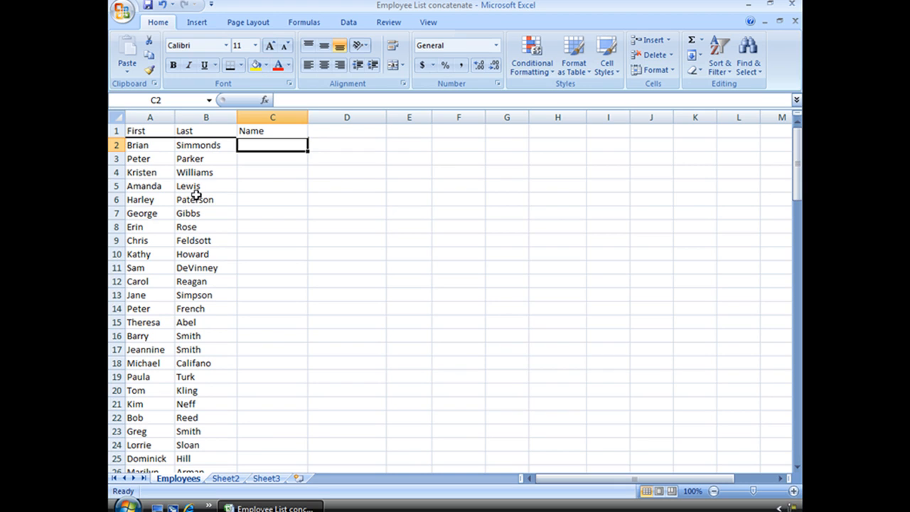
mouse_move(209, 145)
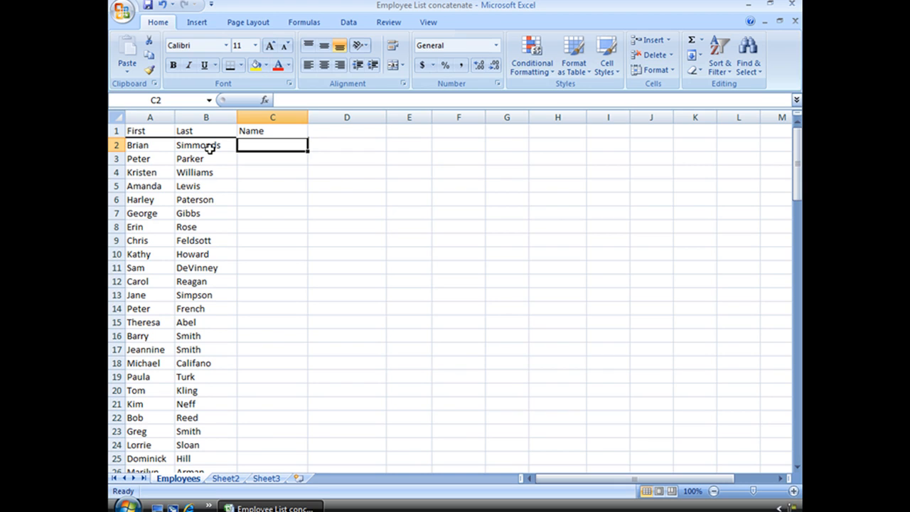
mouse_move(149, 145)
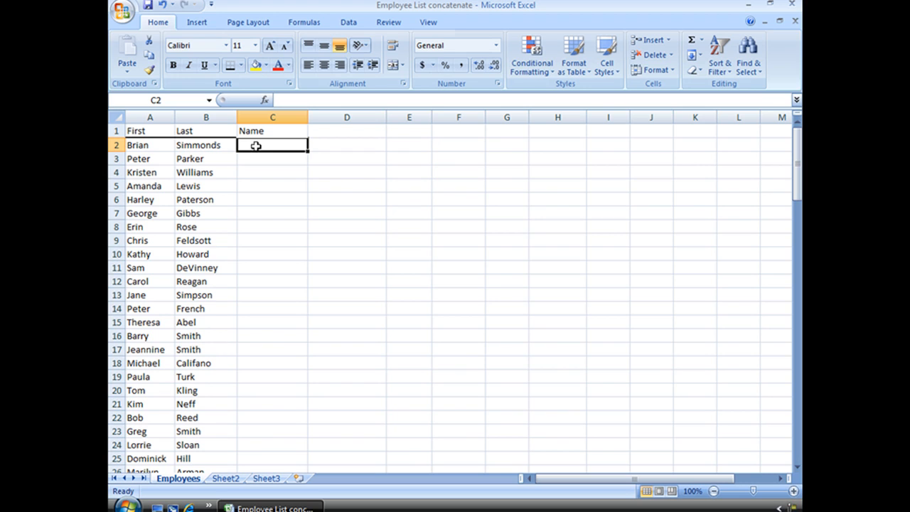
mouse_move(264, 145)
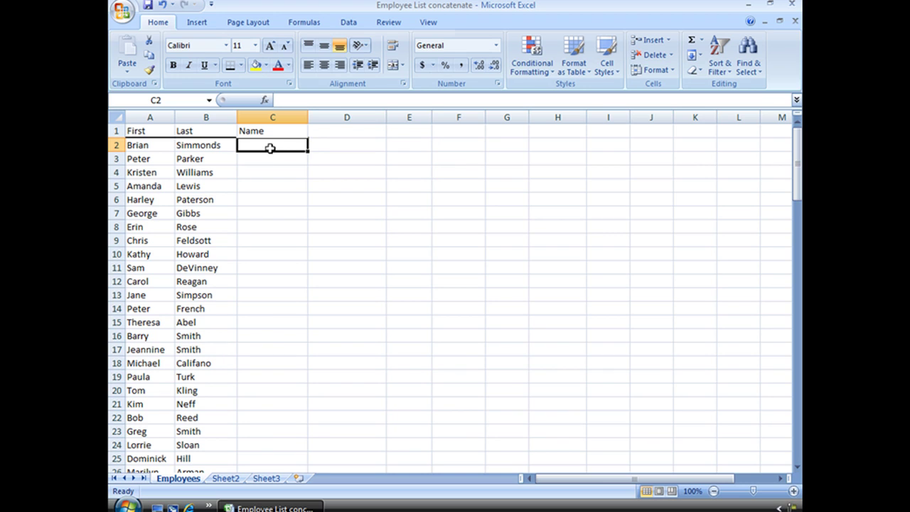
mouse_move(287, 147)
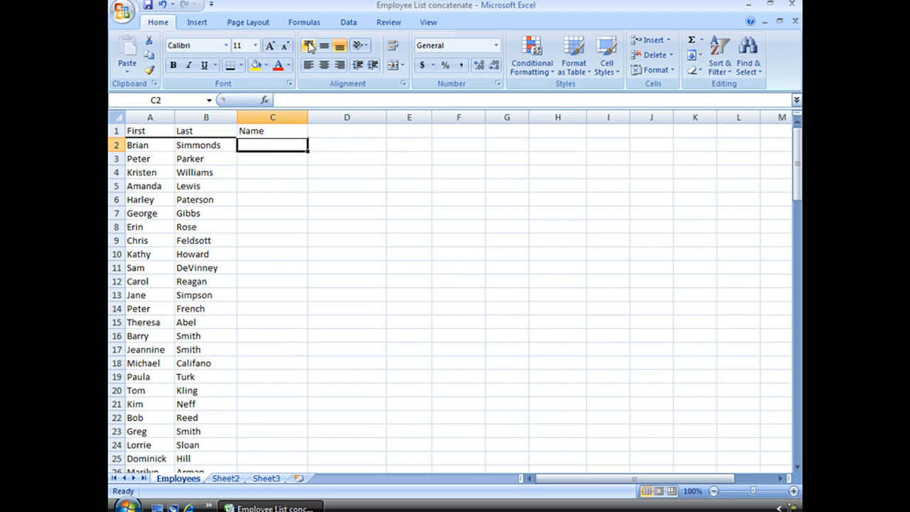
Switch the ribbon to the Formulas tools with C2 selected
left_click(305, 23)
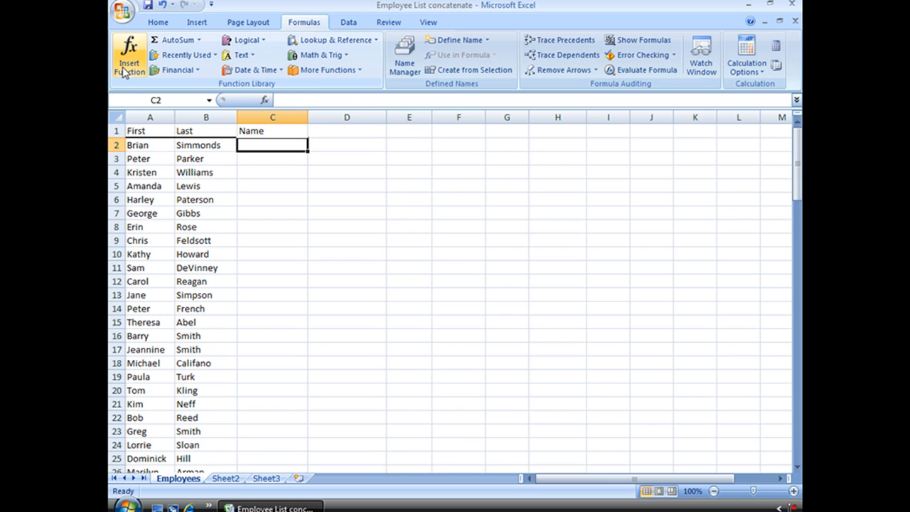
left_click(128, 54)
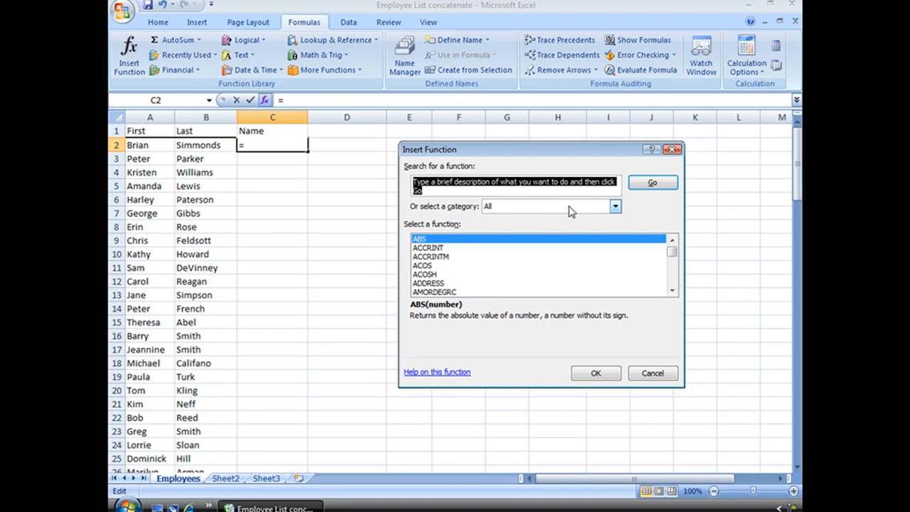
mouse_move(448, 214)
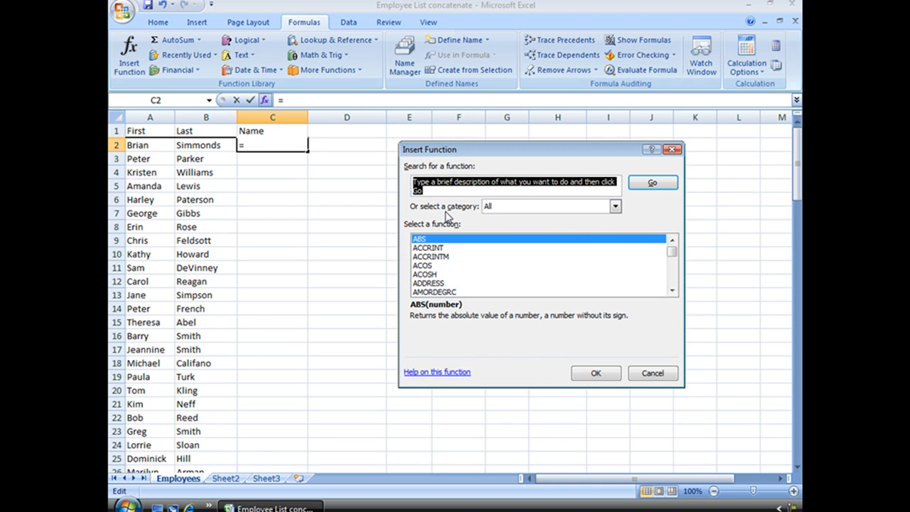
mouse_move(474, 220)
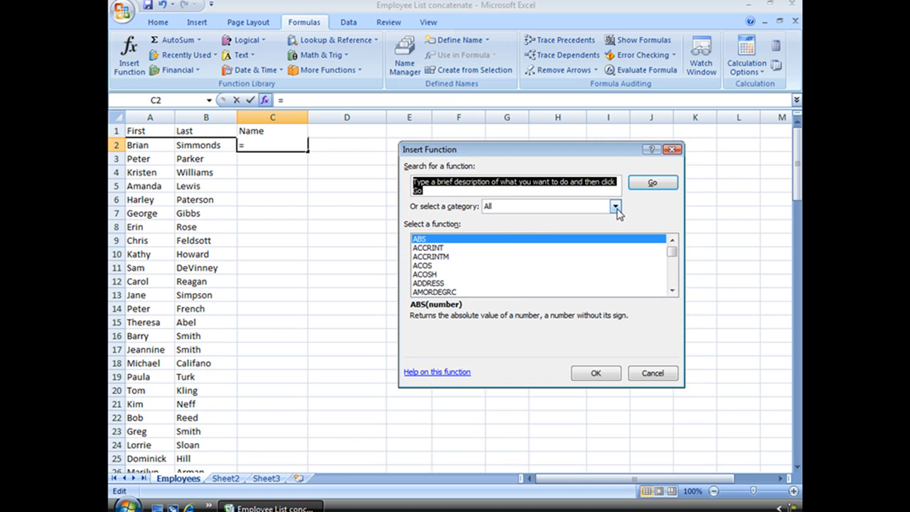
left_click(614, 206)
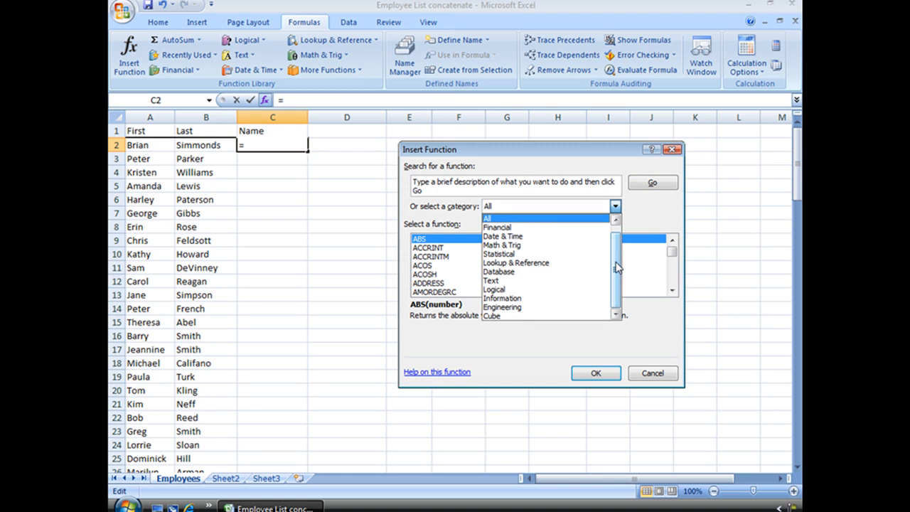
left_click(486, 206)
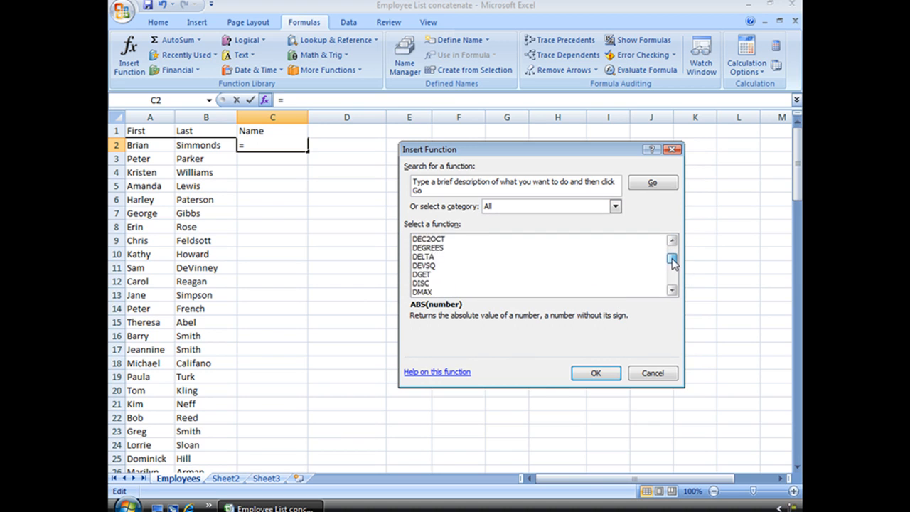
left_click(671, 259)
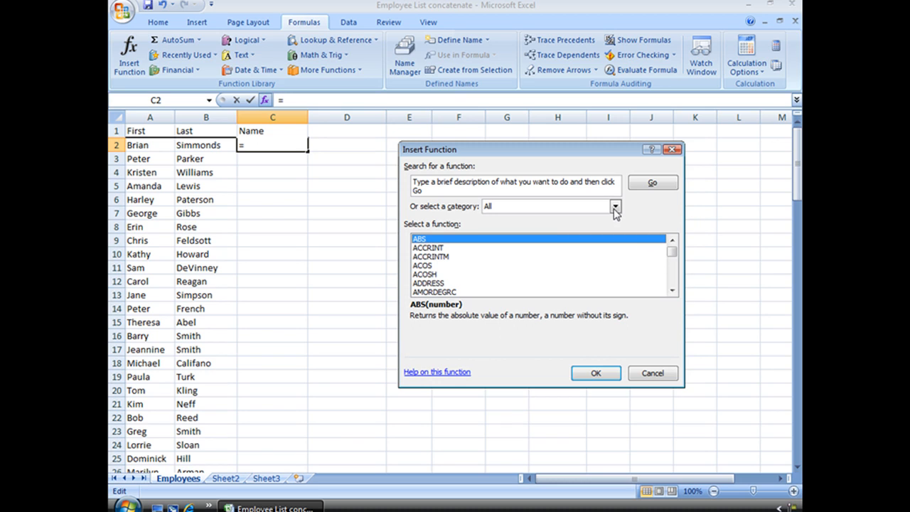
left_click(614, 206)
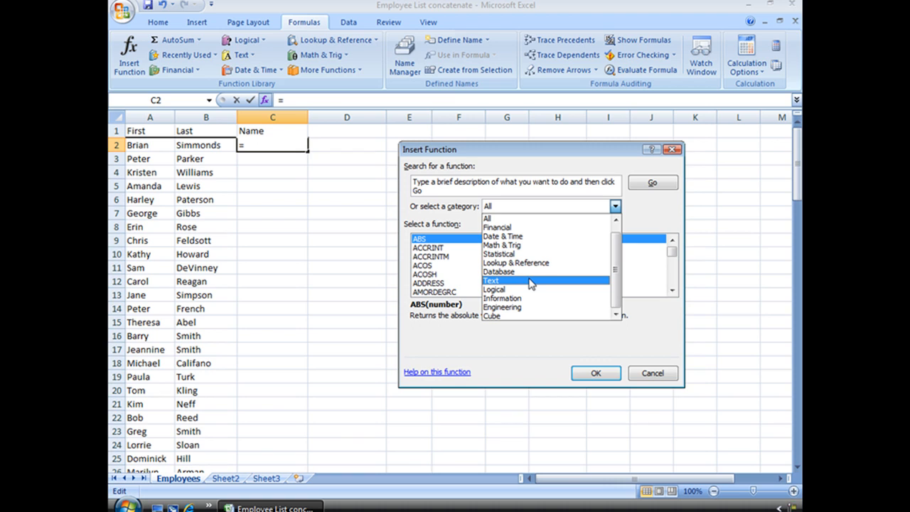
mouse_move(504, 284)
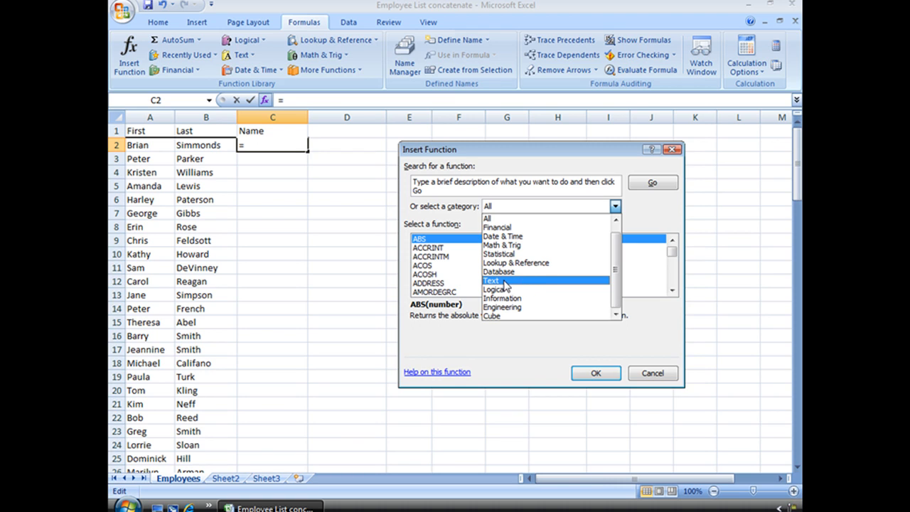
left_click(653, 373)
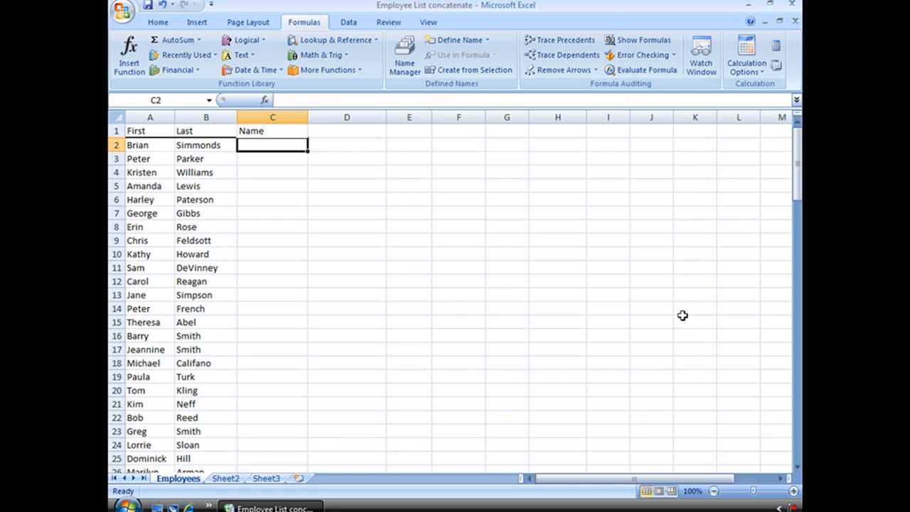
mouse_move(179, 70)
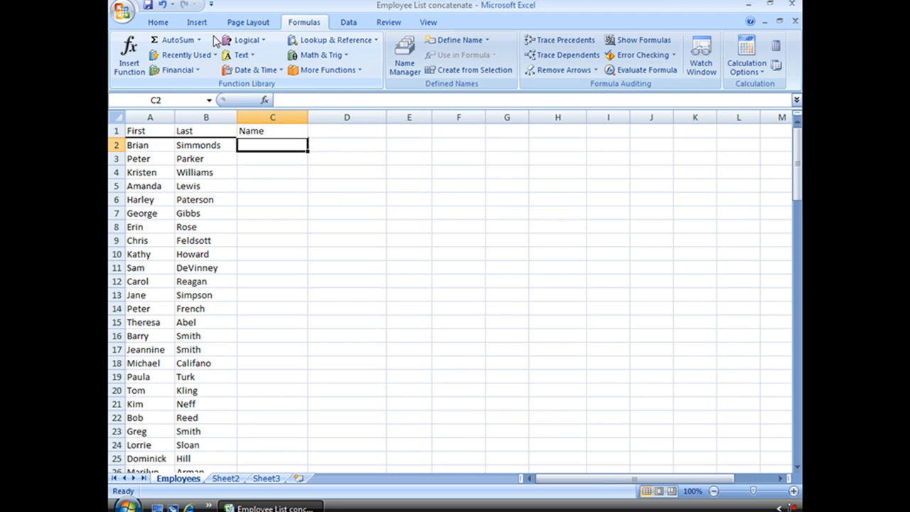
mouse_move(244, 40)
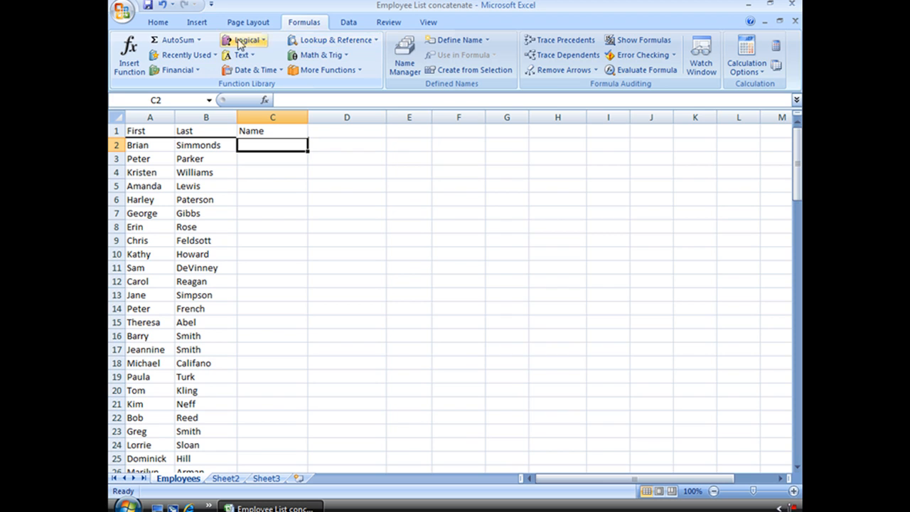
mouse_move(239, 54)
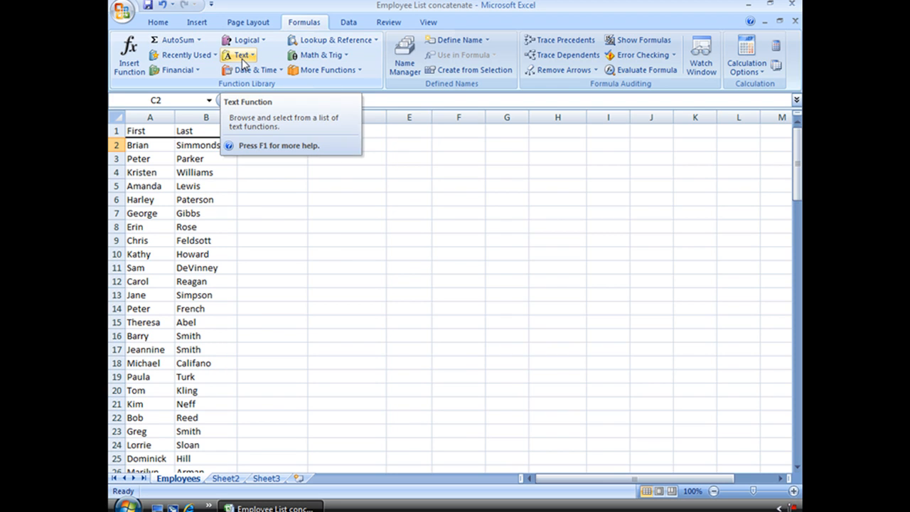
Insert a CONCATENATE function from the Text library into C2
left_click(239, 54)
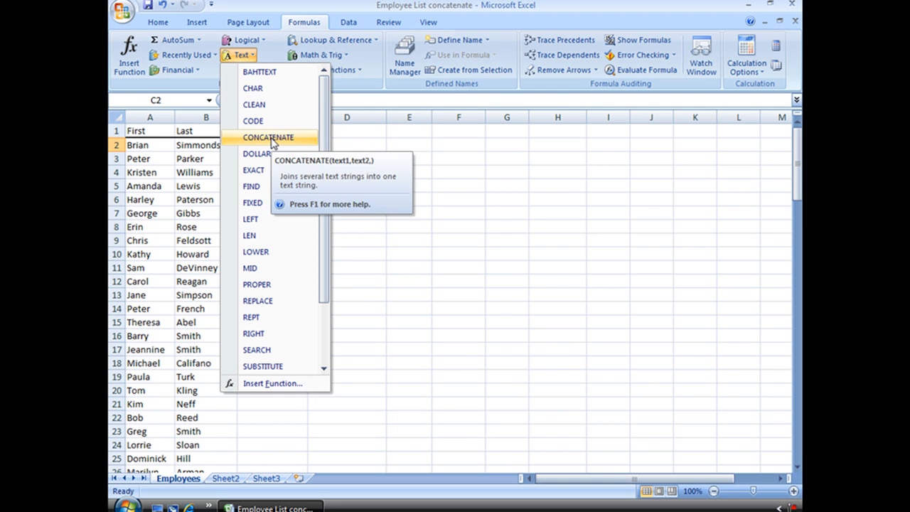
left_click(267, 136)
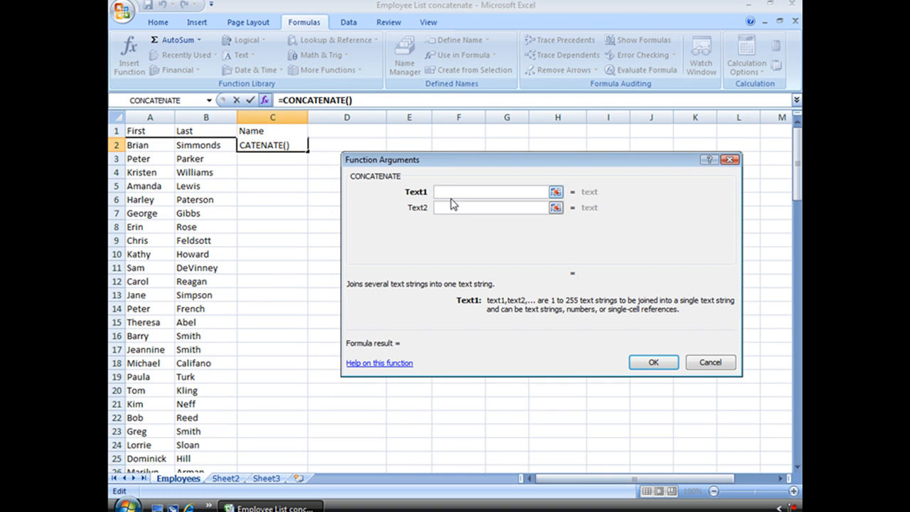
left_click(484, 192)
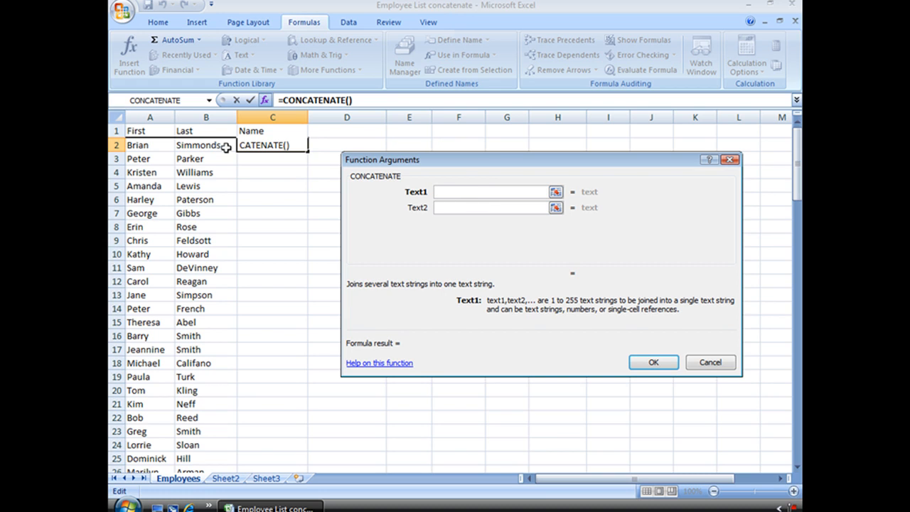
mouse_move(210, 145)
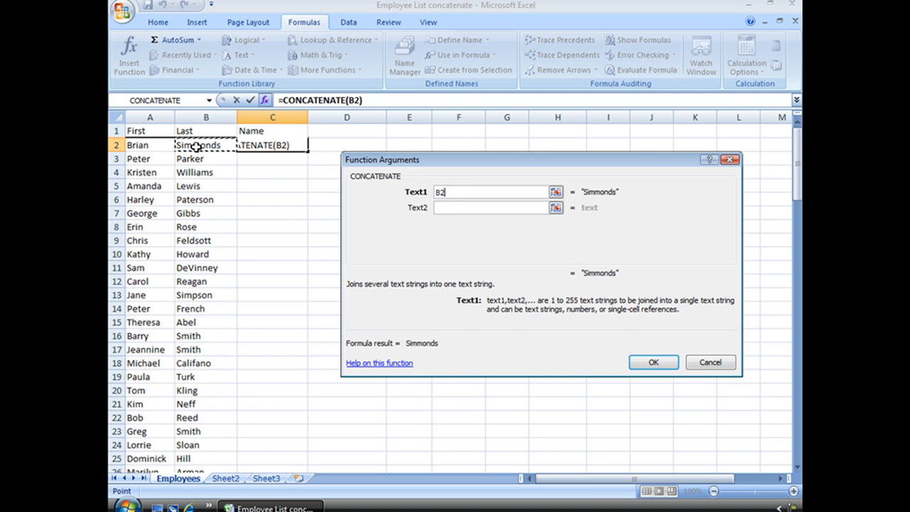
mouse_move(429, 196)
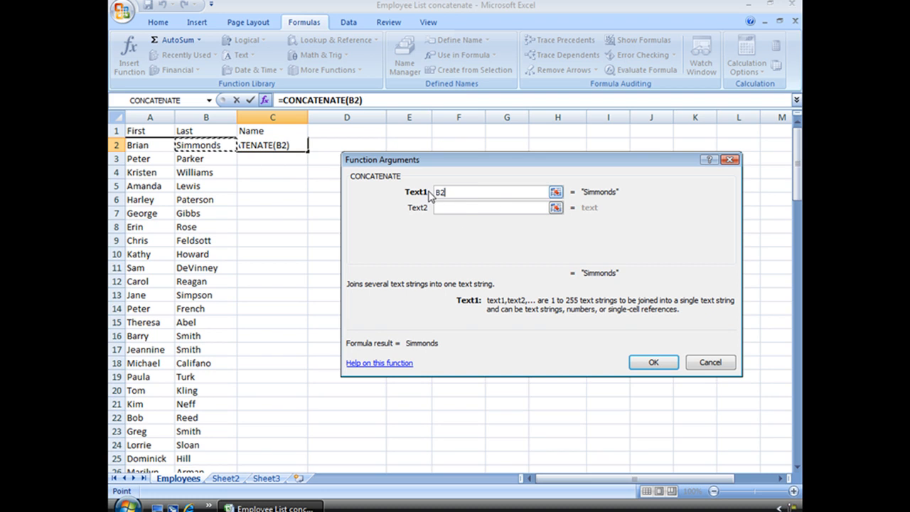
mouse_move(612, 202)
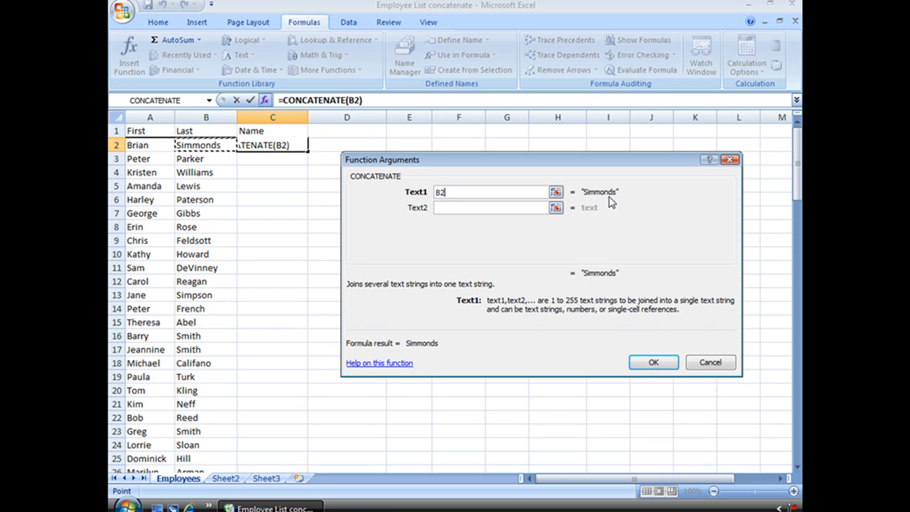
left_click(490, 208)
type("\", \"")
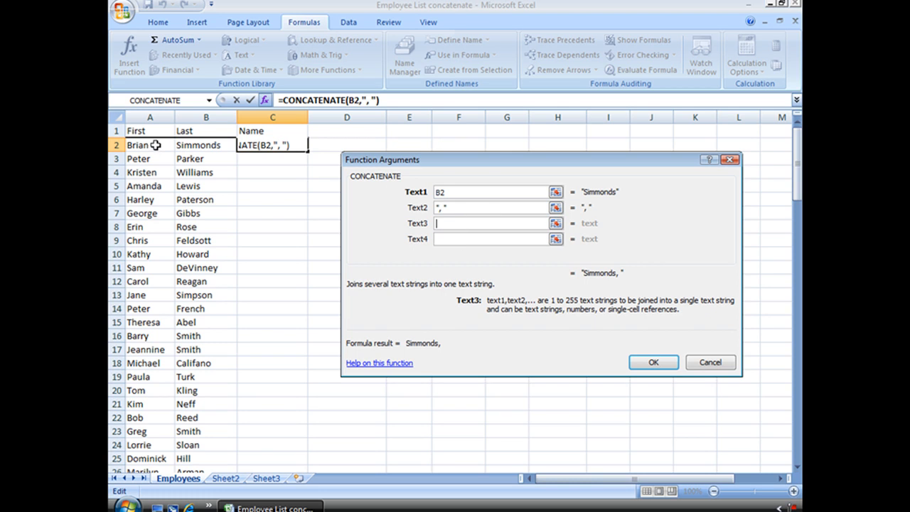
left_click(142, 145)
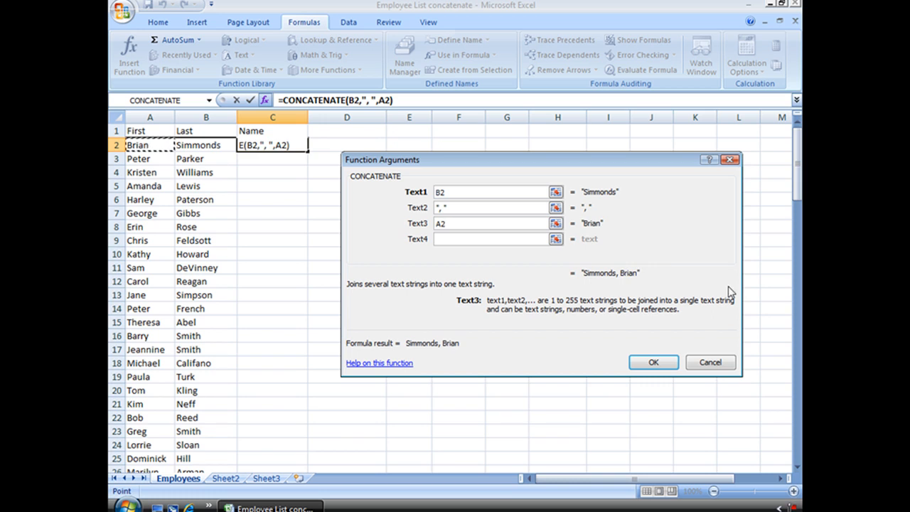
mouse_move(620, 286)
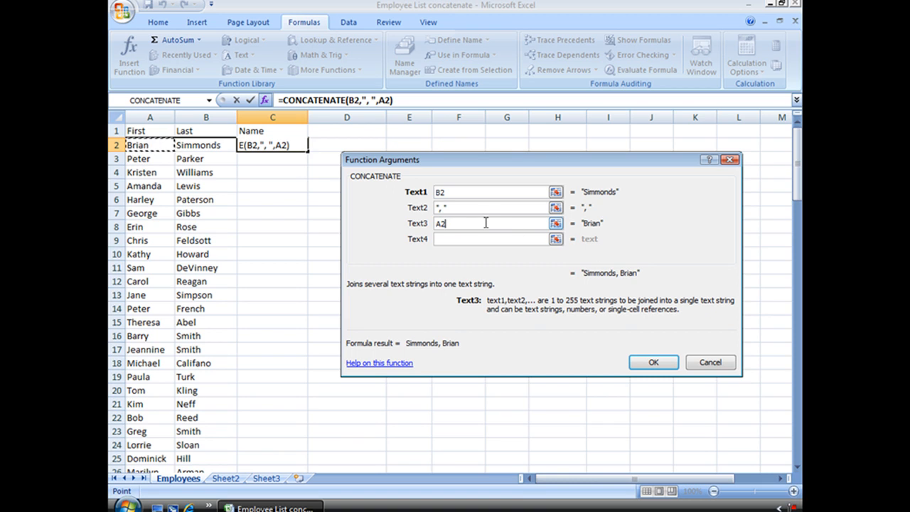
mouse_move(488, 233)
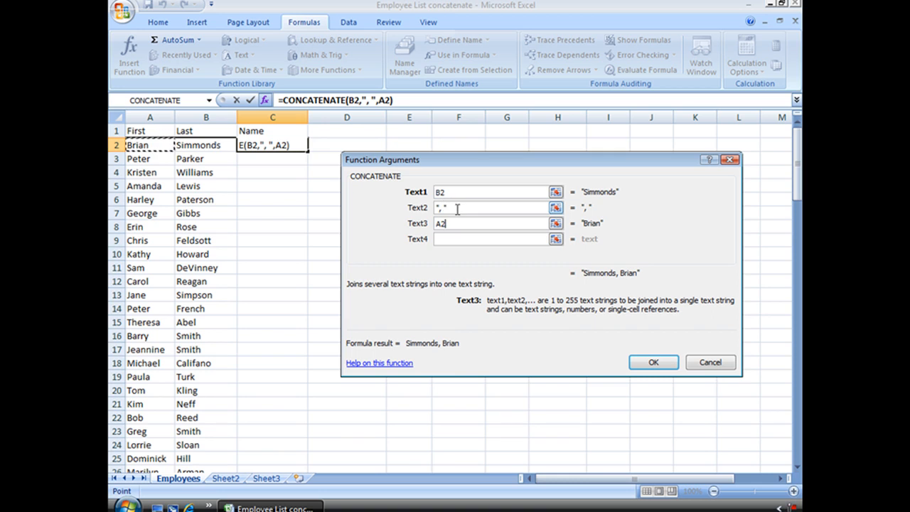
left_click(490, 207)
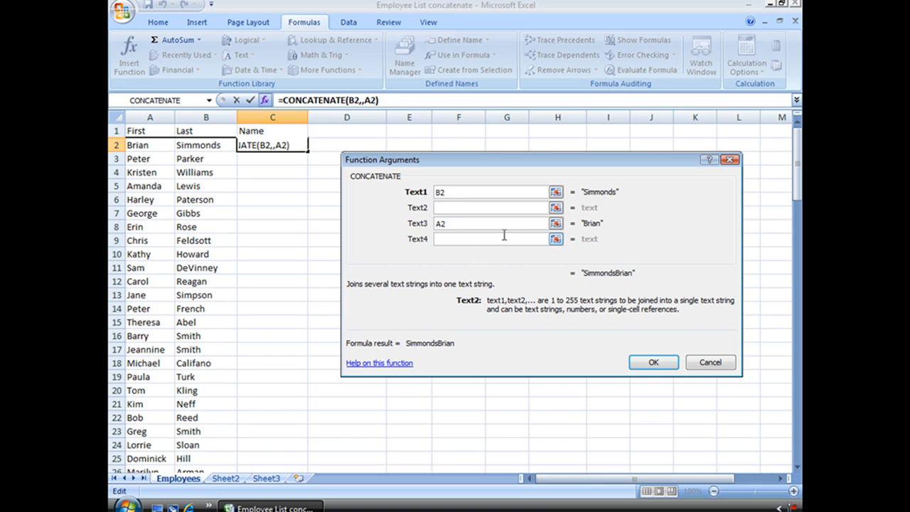
type(", \"")
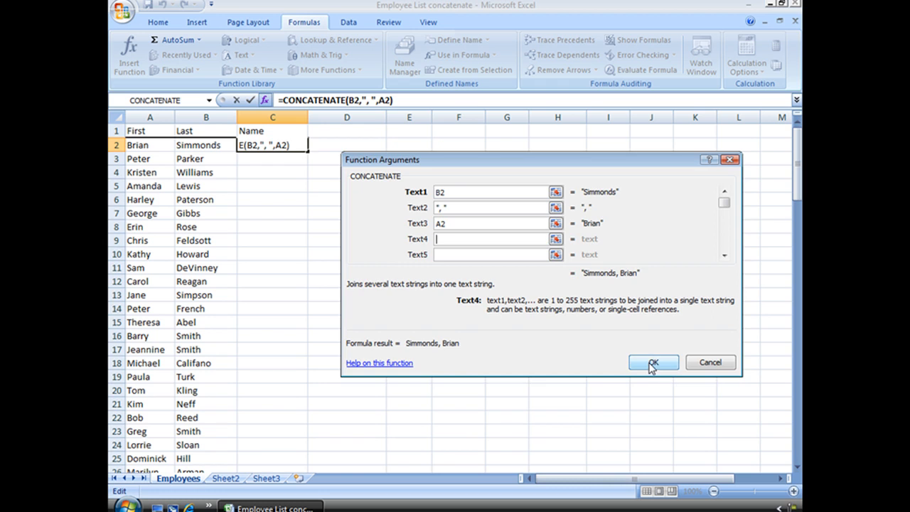
left_click(652, 363)
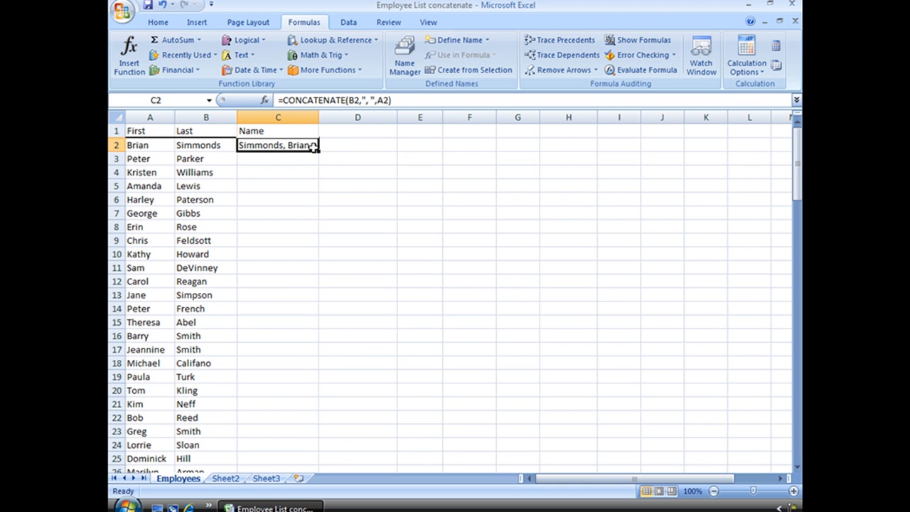
Fill the name formula down the whole Name column, then move to E2
left_click_drag(315, 150, 307, 269)
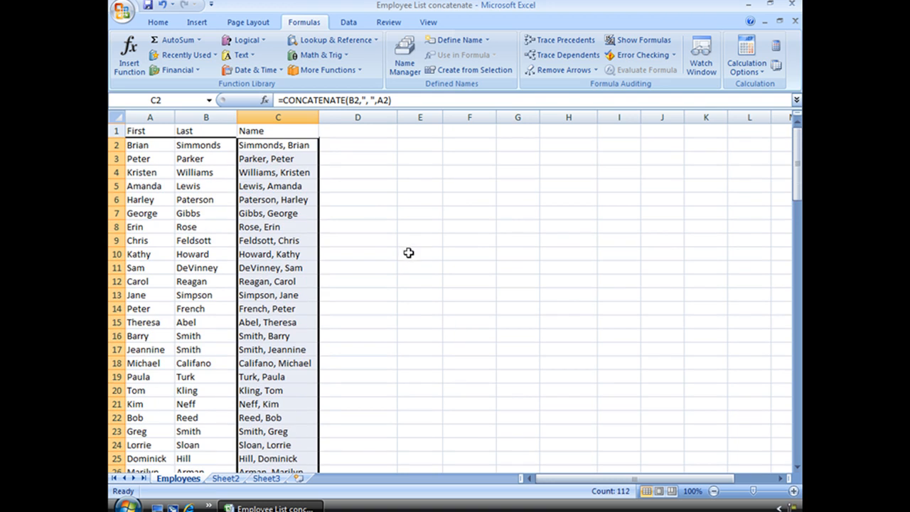
left_click(420, 145)
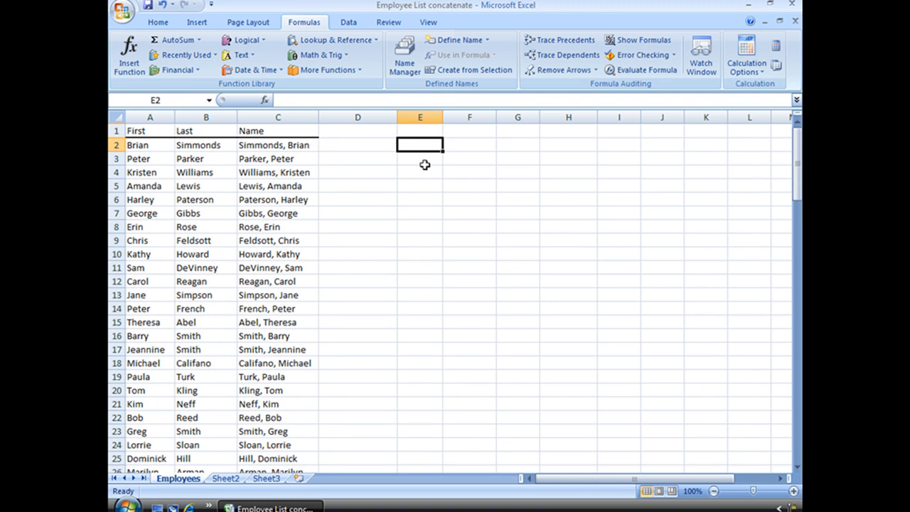
Enter 0000 in E2 and 268341 in F2, displaying as 0 and 268341.00
type("00")
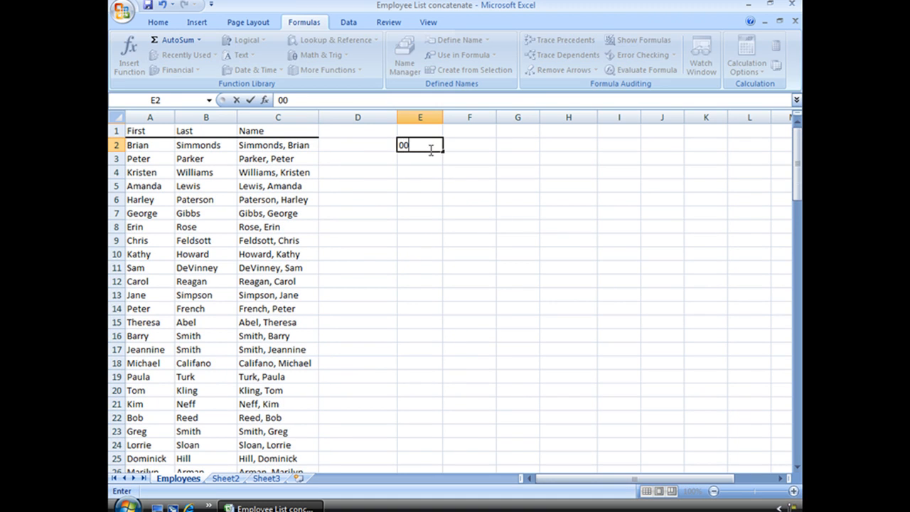
type("00")
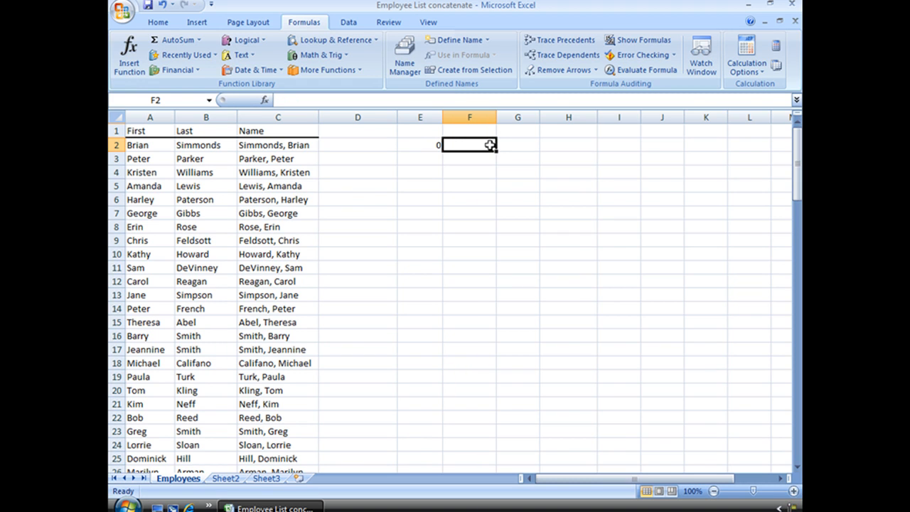
type("268341.")
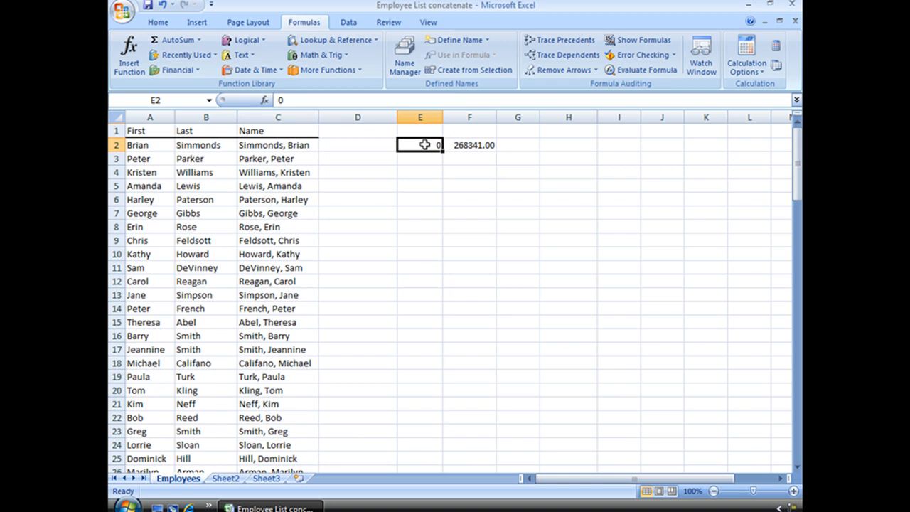
type("000")
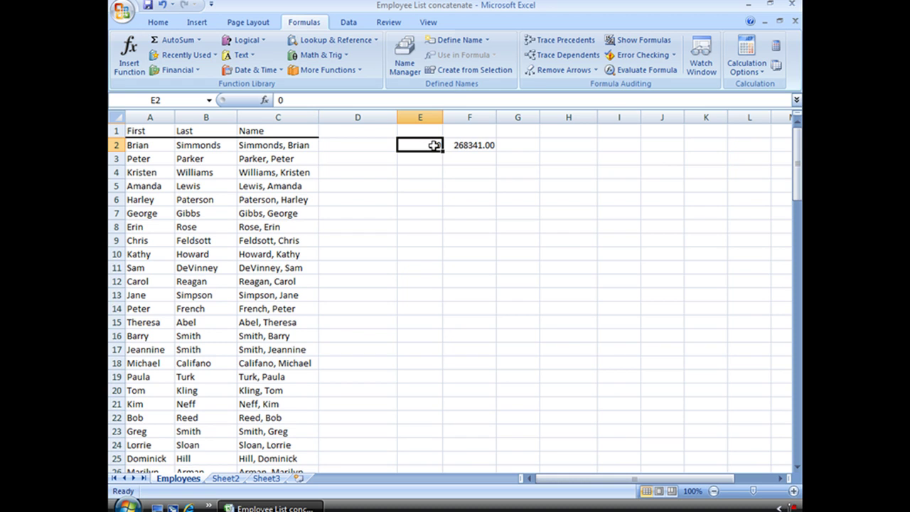
left_click(156, 22)
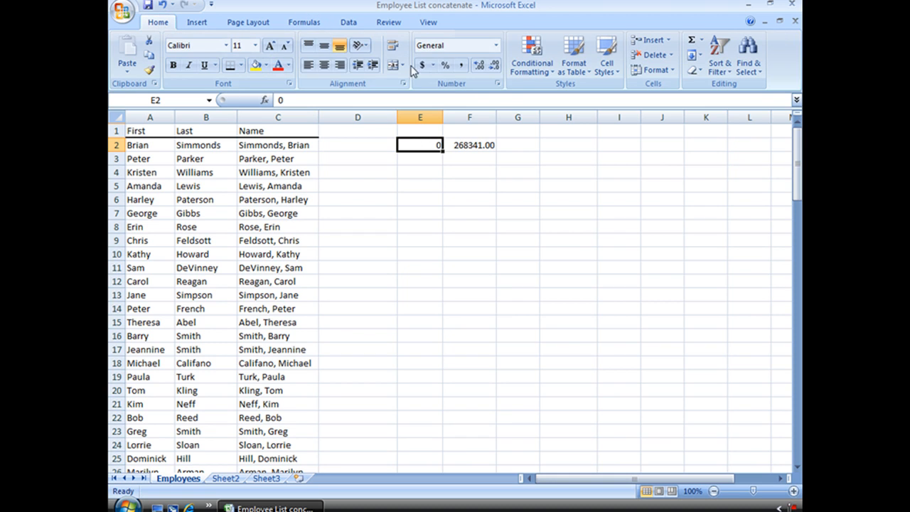
Format E2 as Text so it keeps 0000, and check F2's number format
left_click(491, 44)
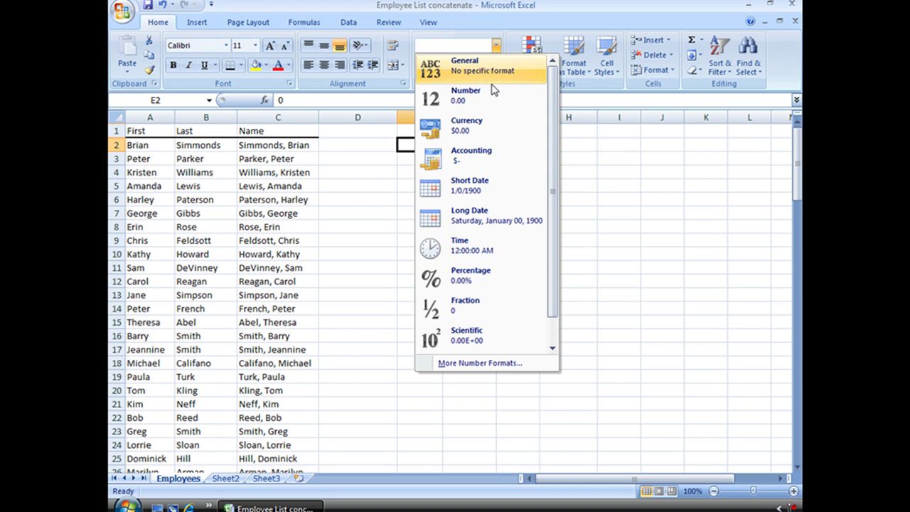
scroll("down", 3)
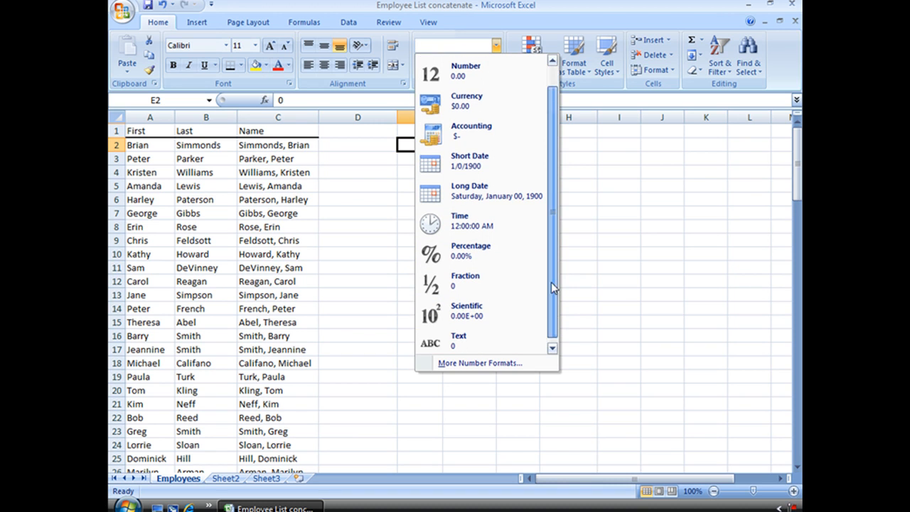
left_click(458, 336)
type("000")
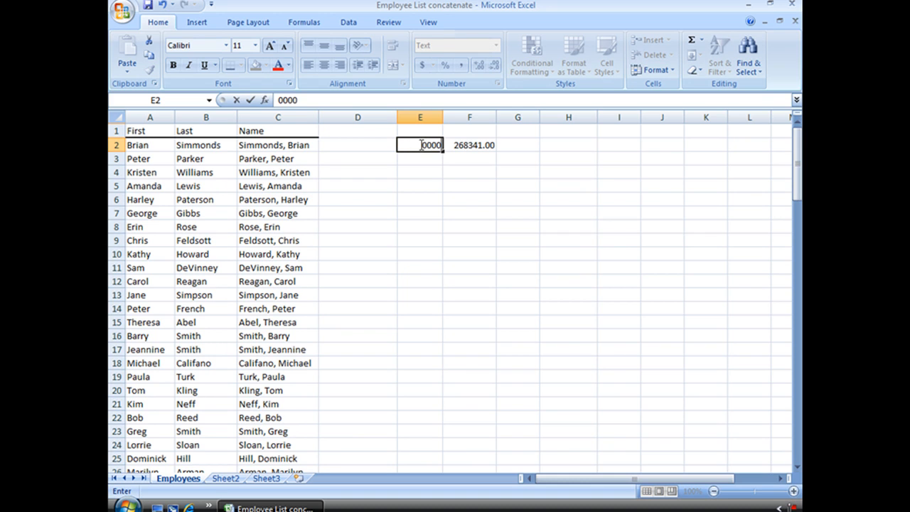
key("Enter")
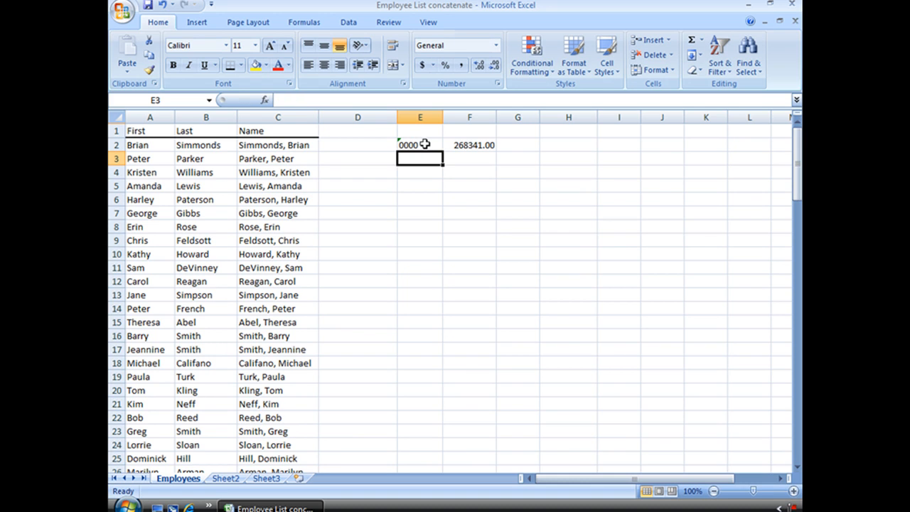
mouse_move(463, 173)
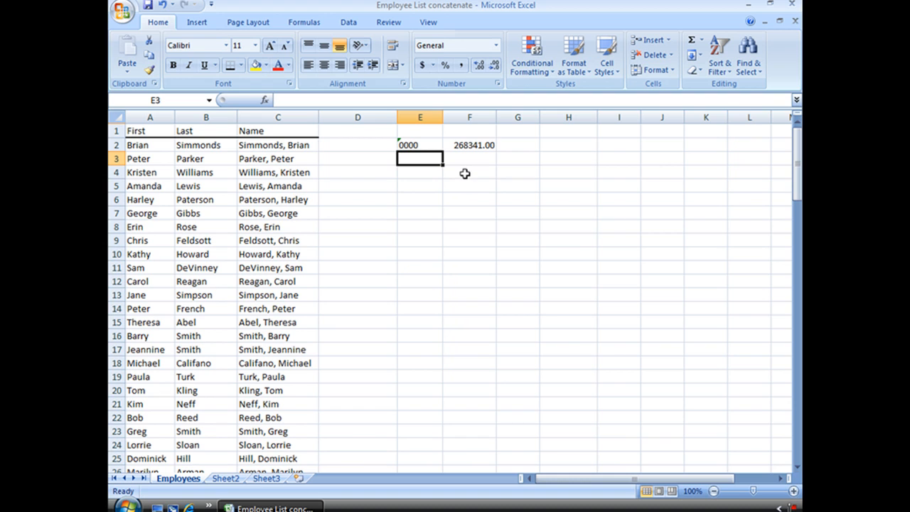
left_click(469, 145)
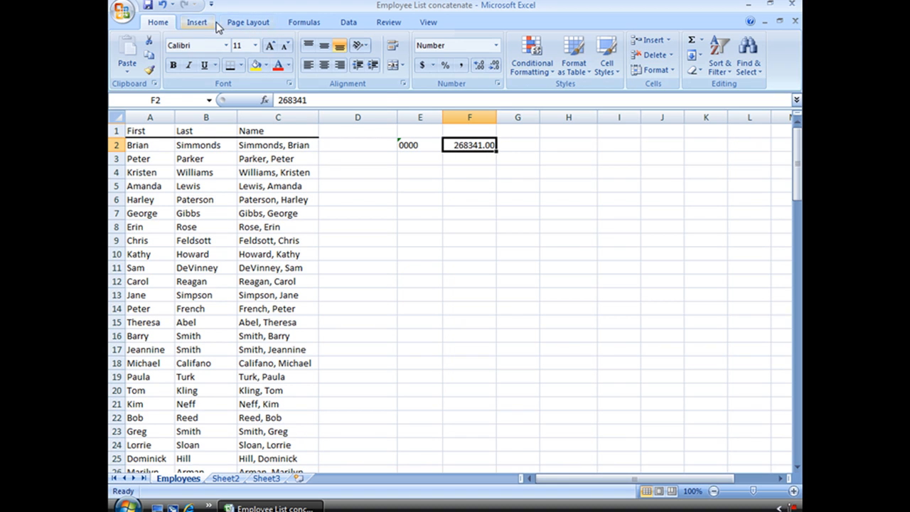
left_click(239, 54)
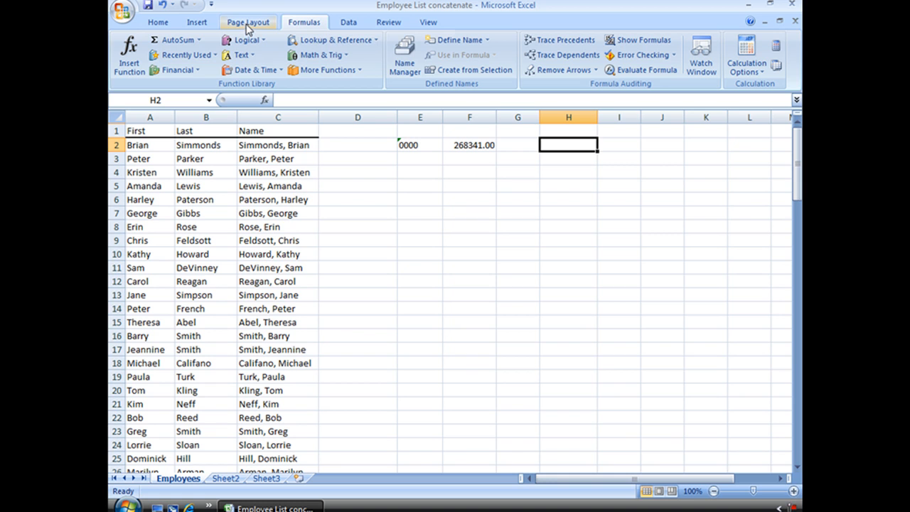
left_click(238, 54)
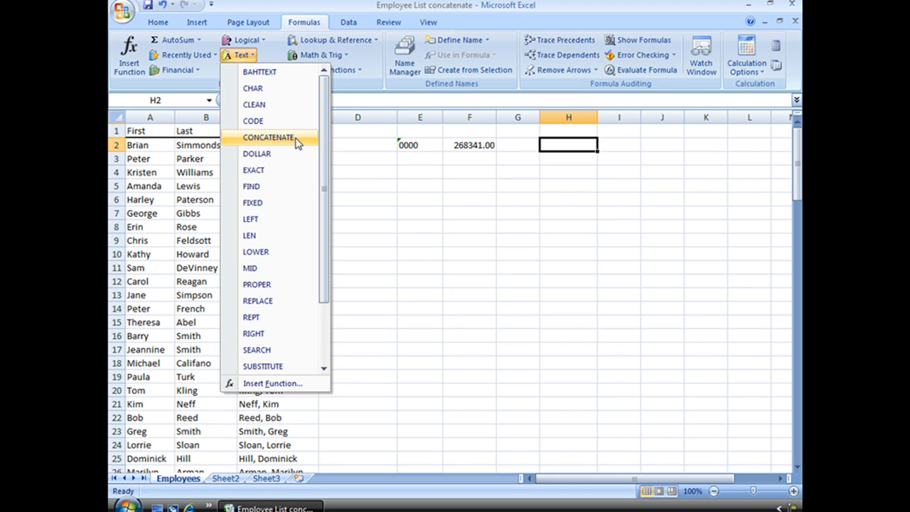
left_click(269, 137)
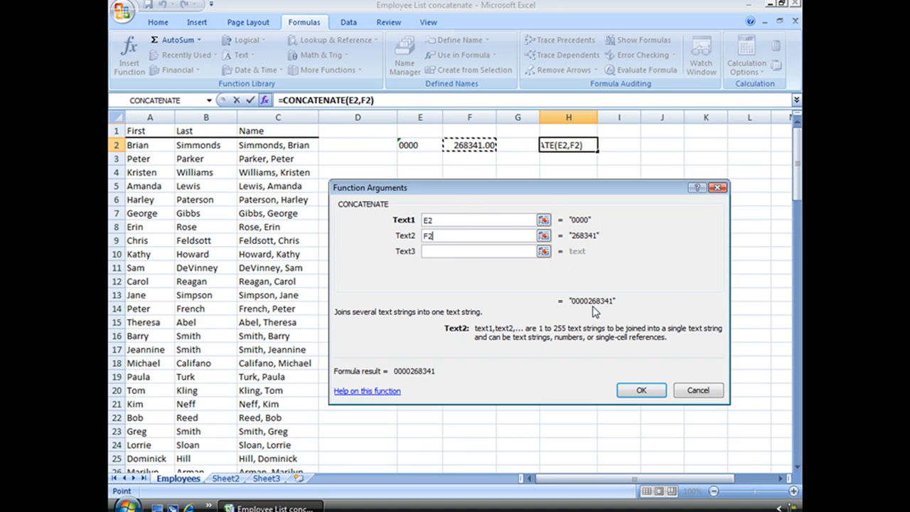
left_click(641, 389)
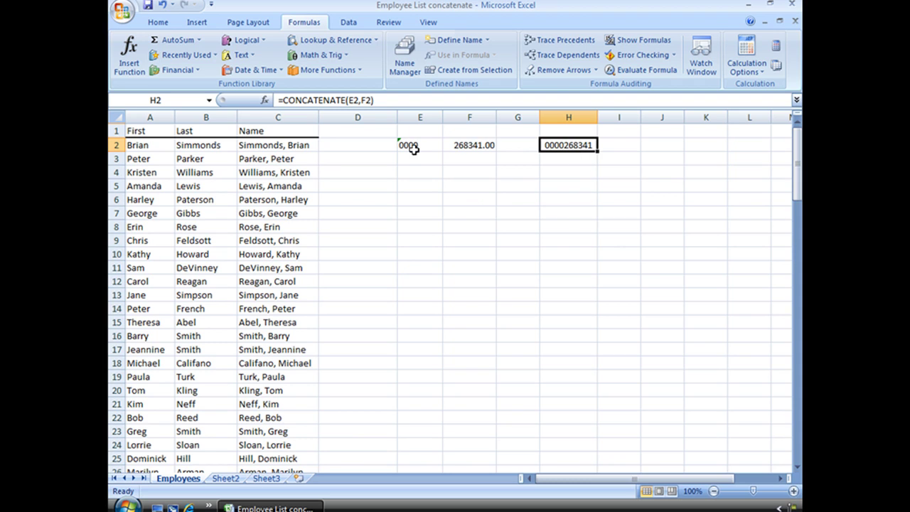
mouse_move(412, 147)
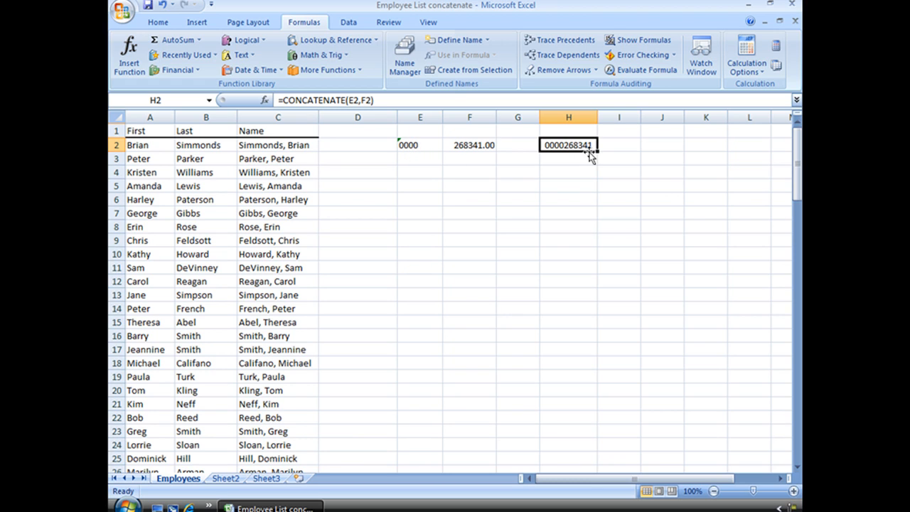
mouse_move(466, 145)
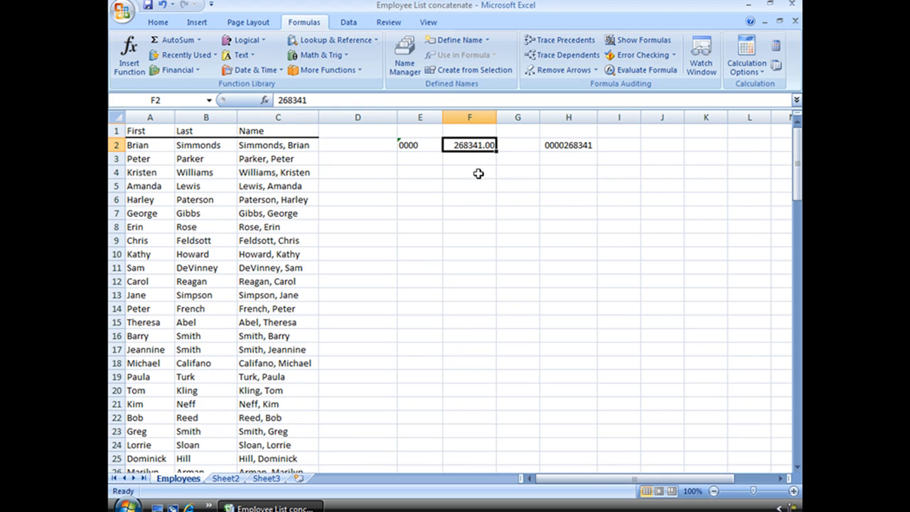
mouse_move(595, 151)
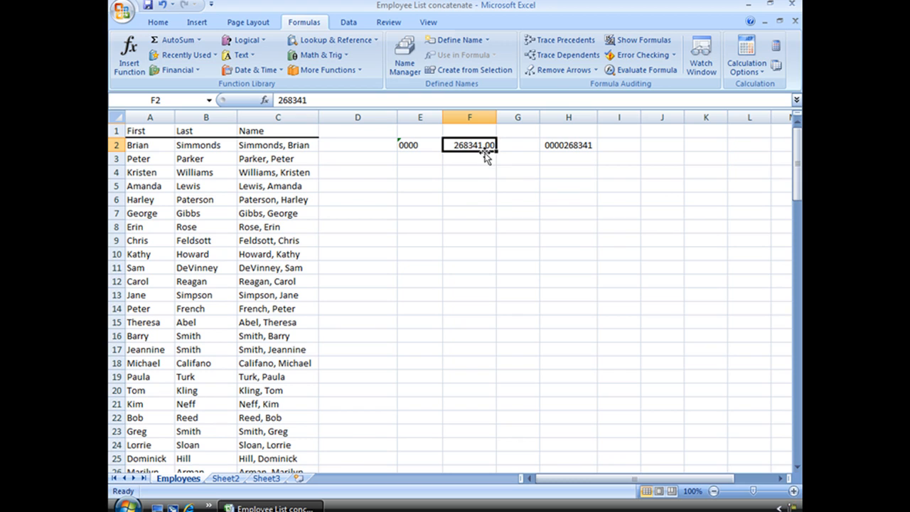
mouse_move(596, 146)
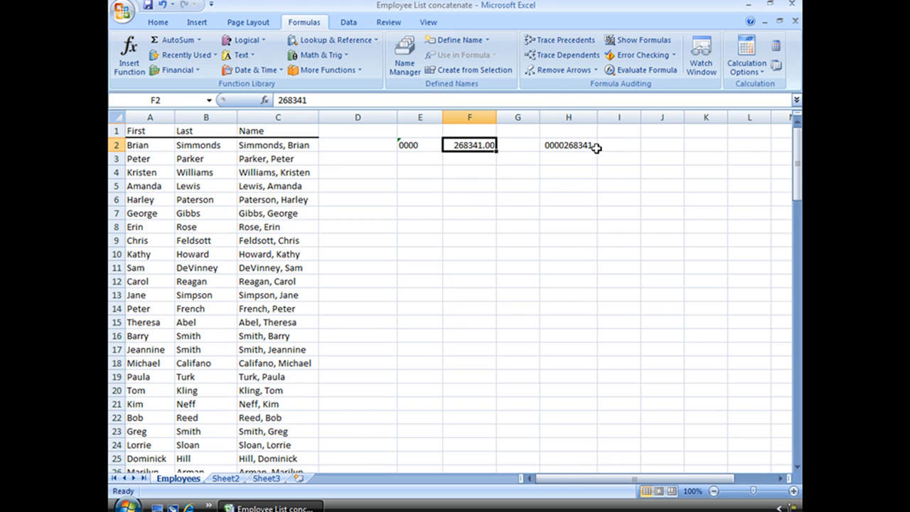
left_click(569, 145)
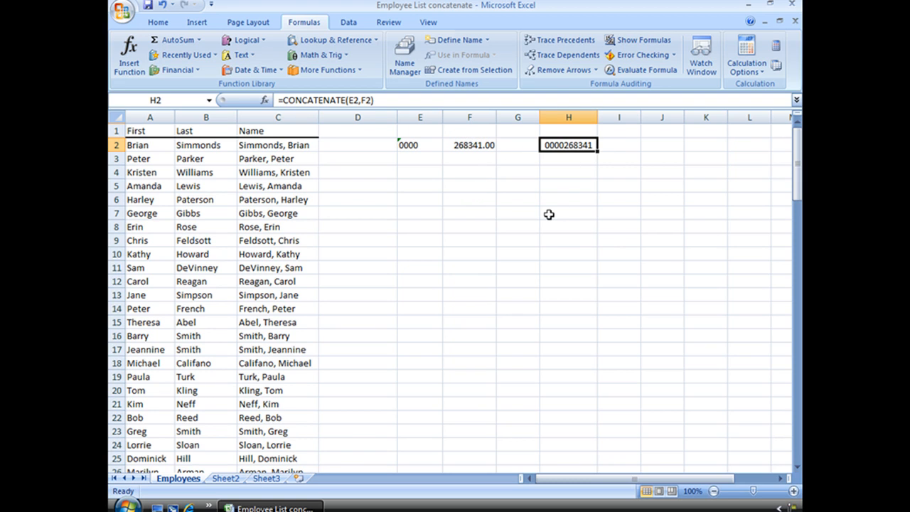